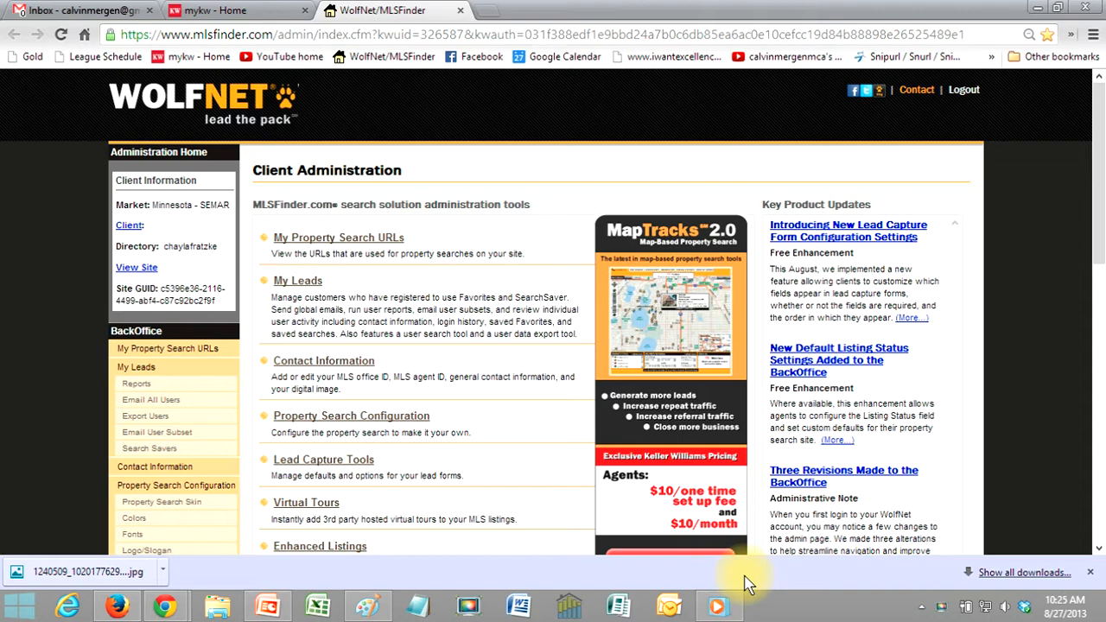
mouse_move(116, 121)
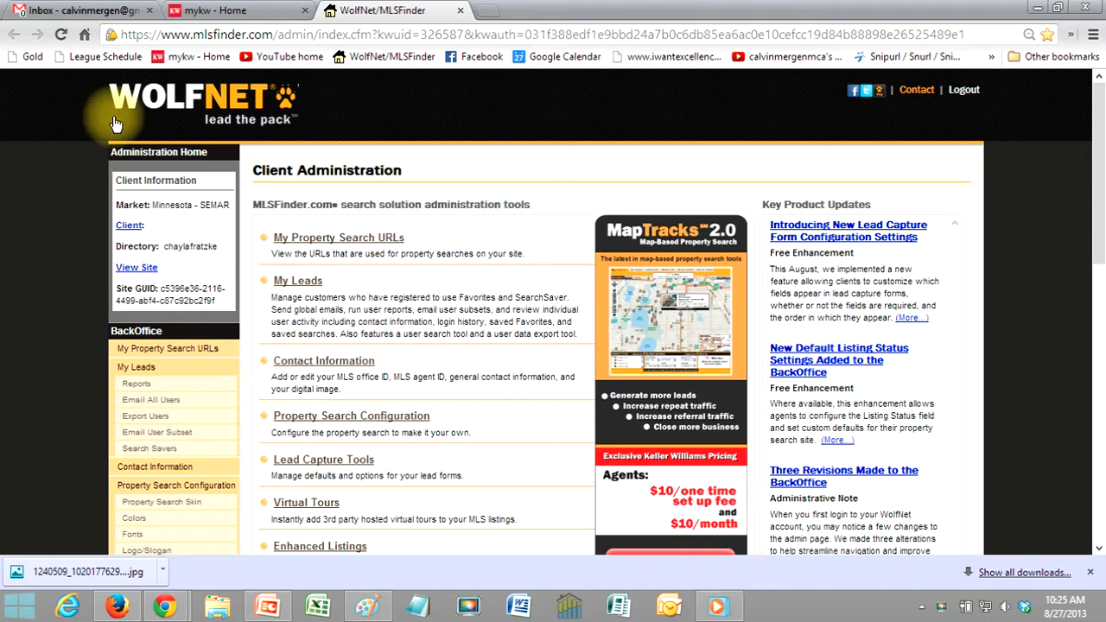
Step: Switch to the mykw home tab showing the eEdge Control Panel
click(216, 10)
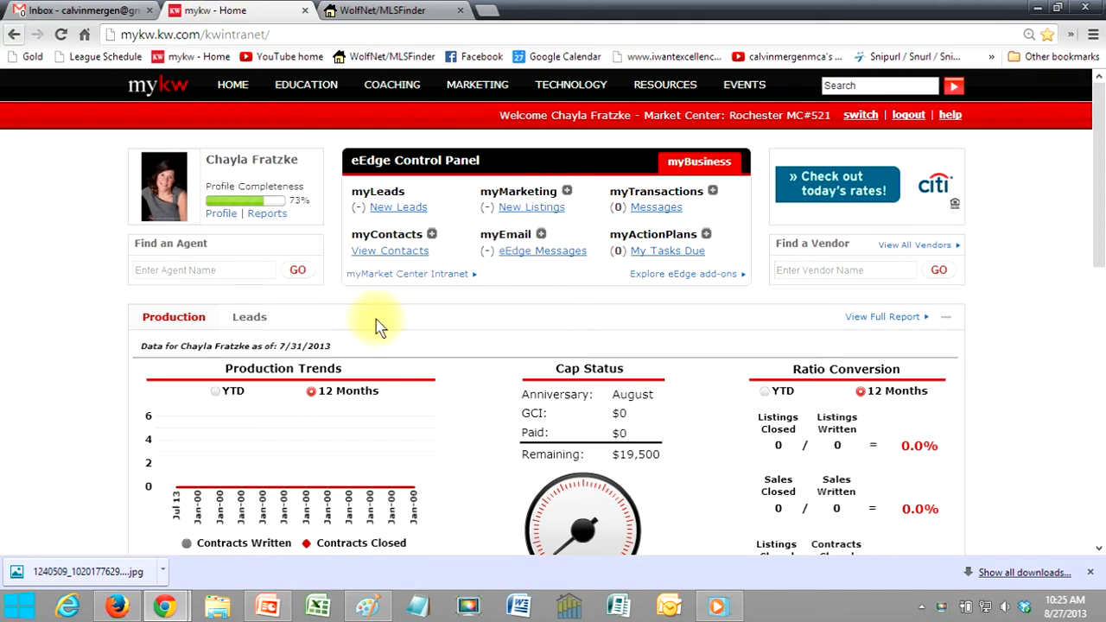
mouse_move(573, 191)
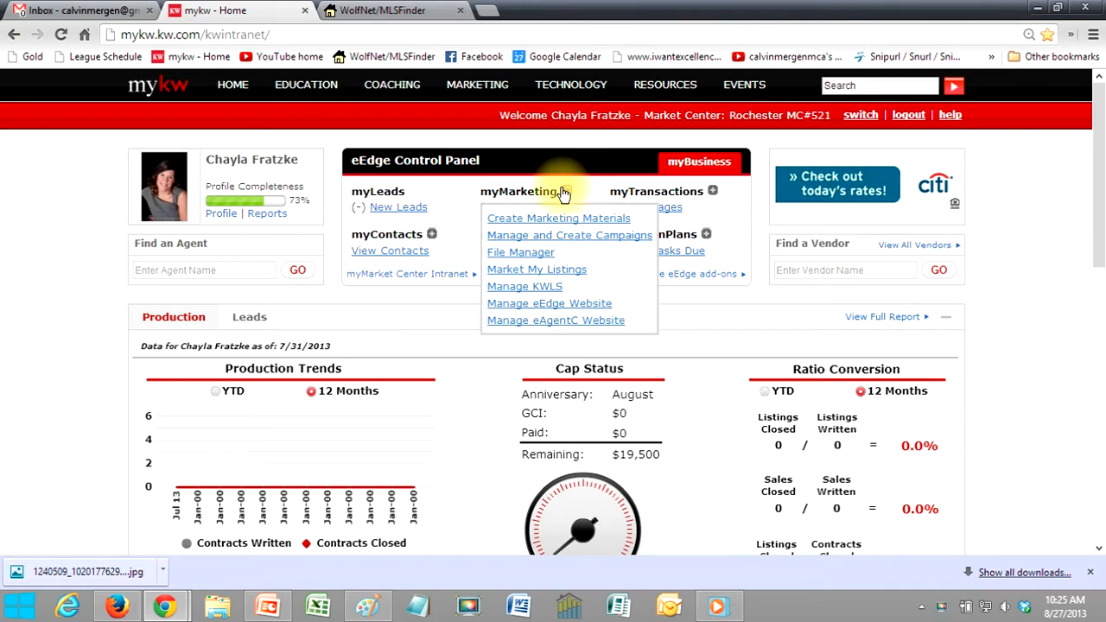
mouse_move(566, 324)
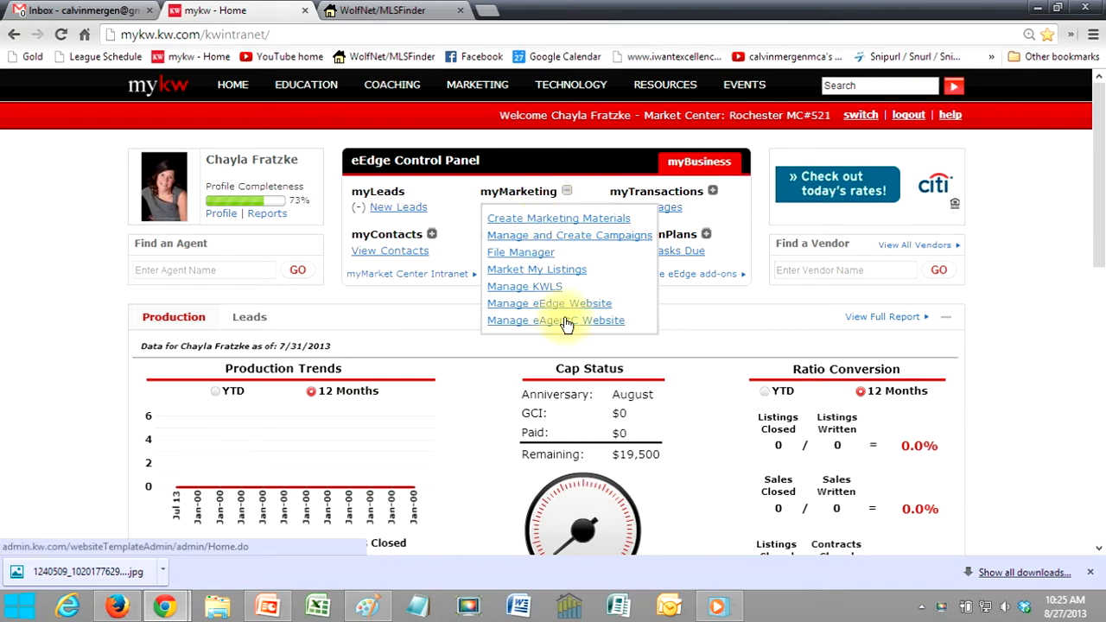
mouse_move(561, 327)
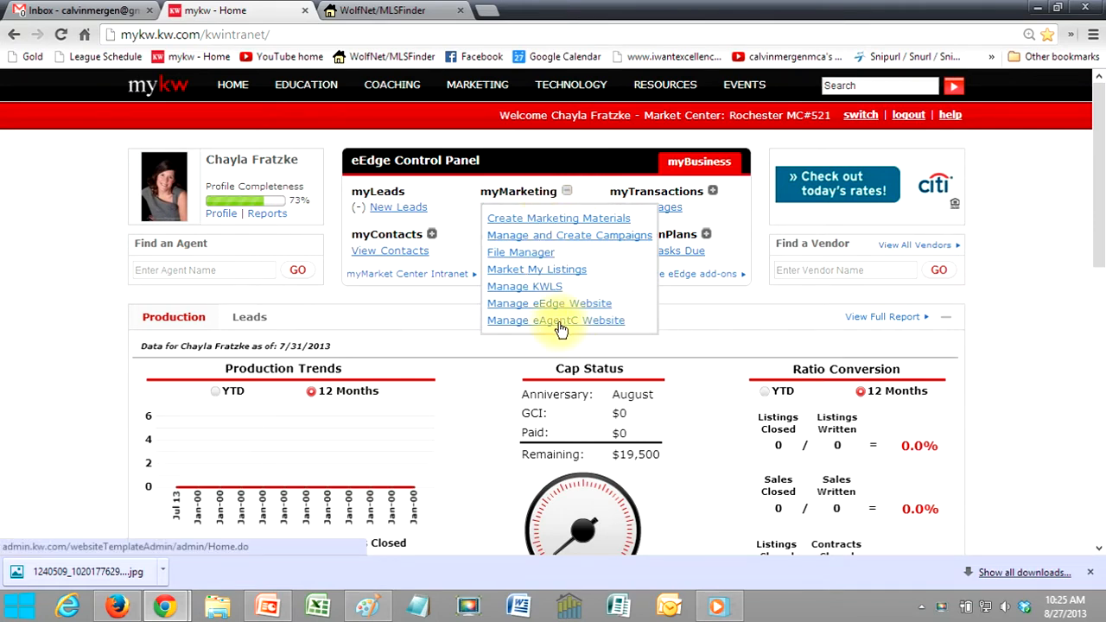
Step: Open Manage eAgentC Website, pick 4.4 WolfNet Back Office, and log in
click(555, 320)
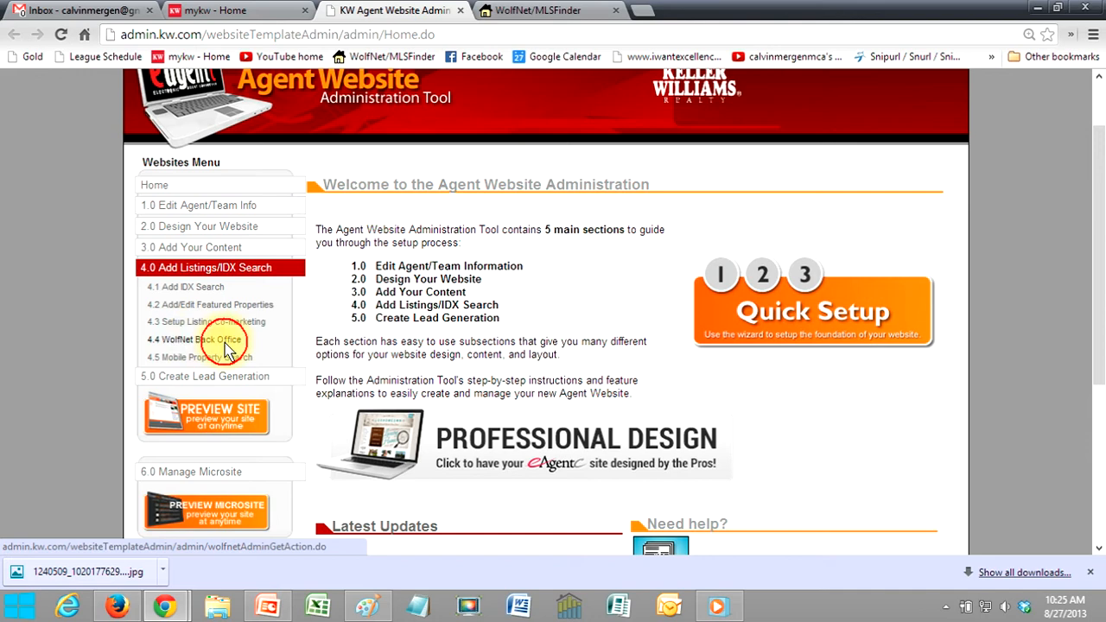
click(210, 339)
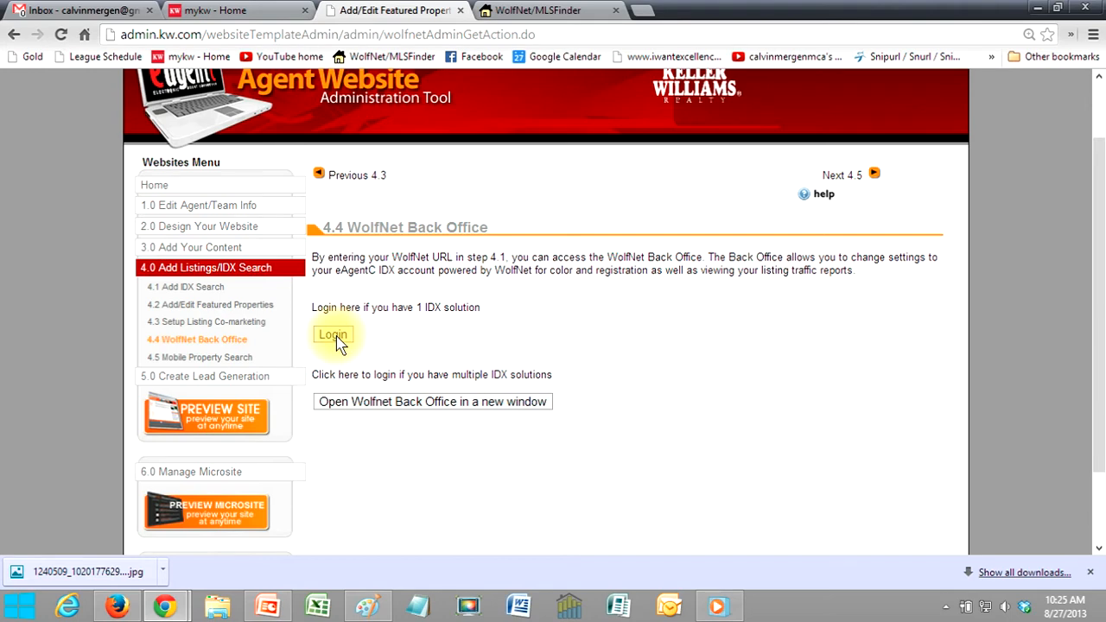
click(333, 334)
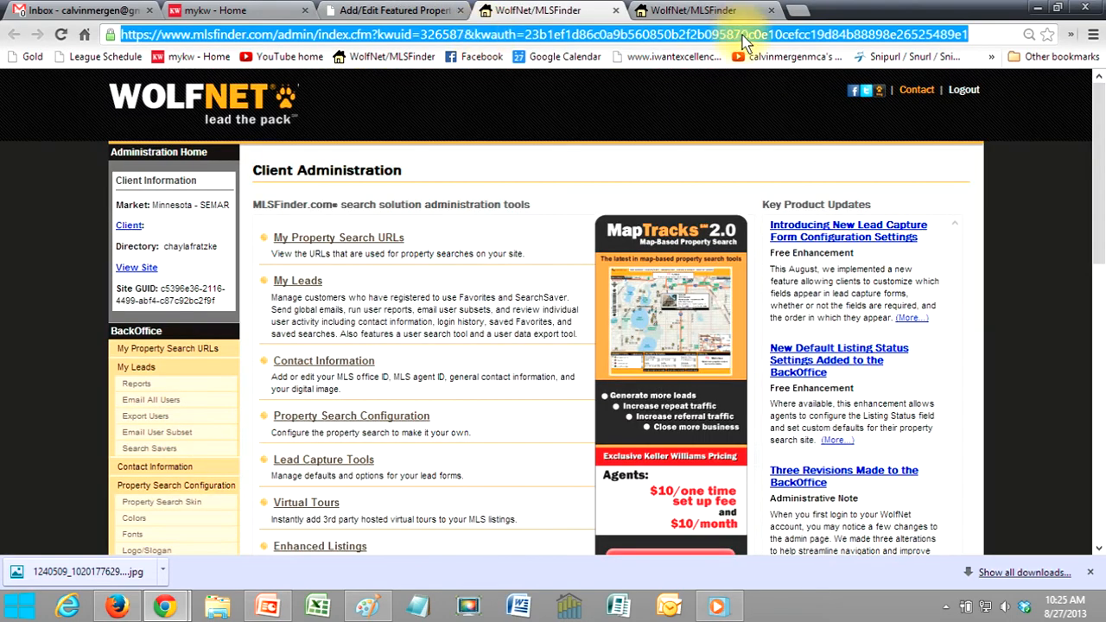
Step: Copy the WolfNet Client Administration URL and bookmark the page to the Bookmarks bar
right_click(744, 34)
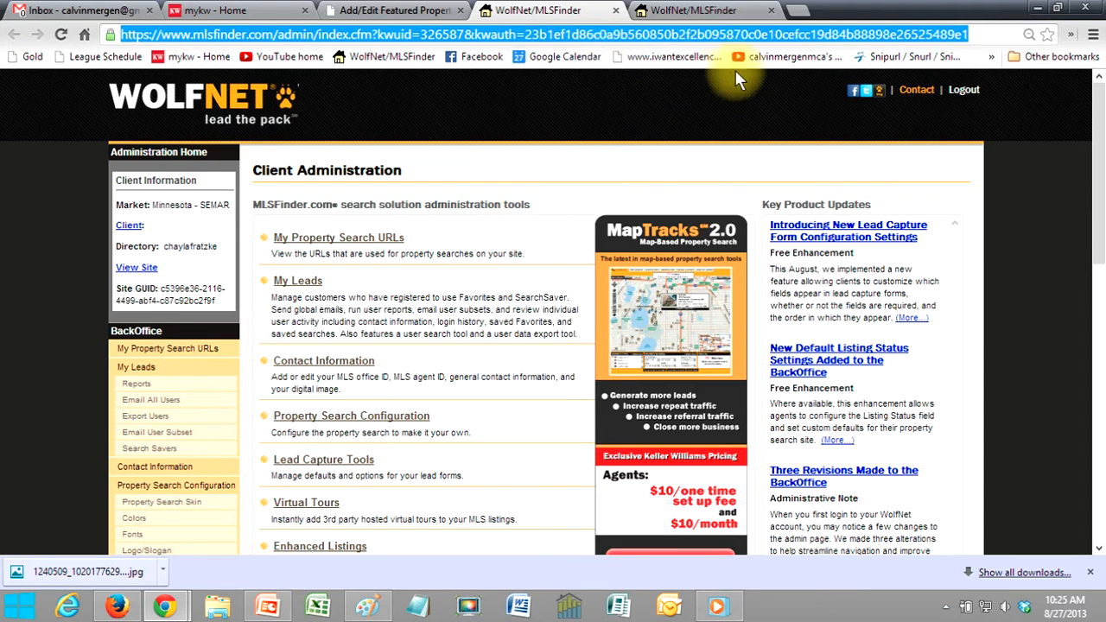
mouse_move(1048, 34)
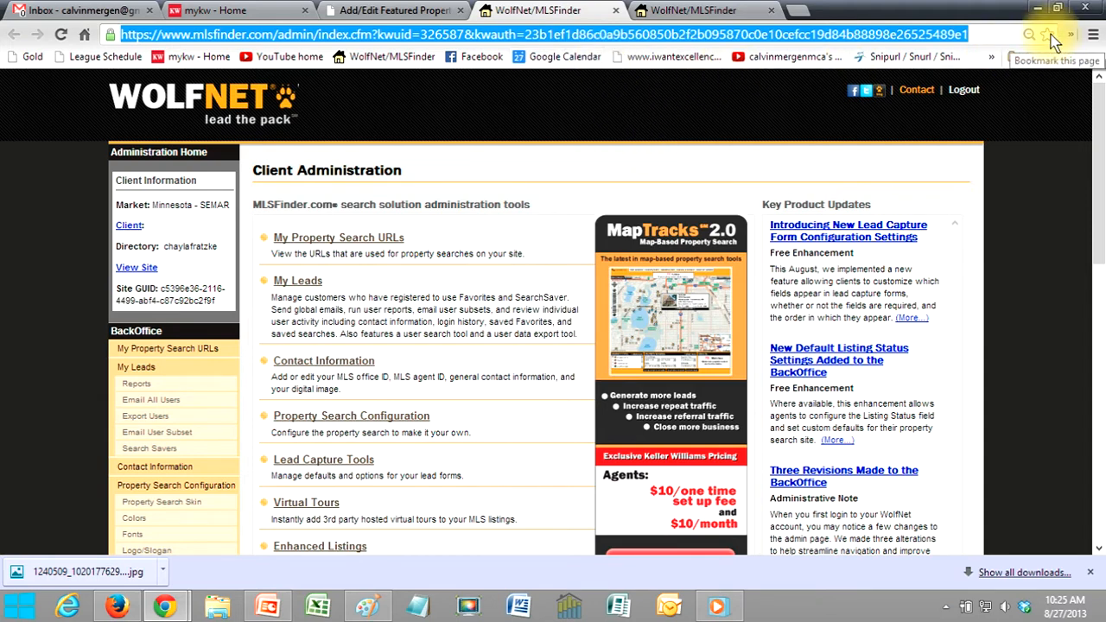
click(1046, 34)
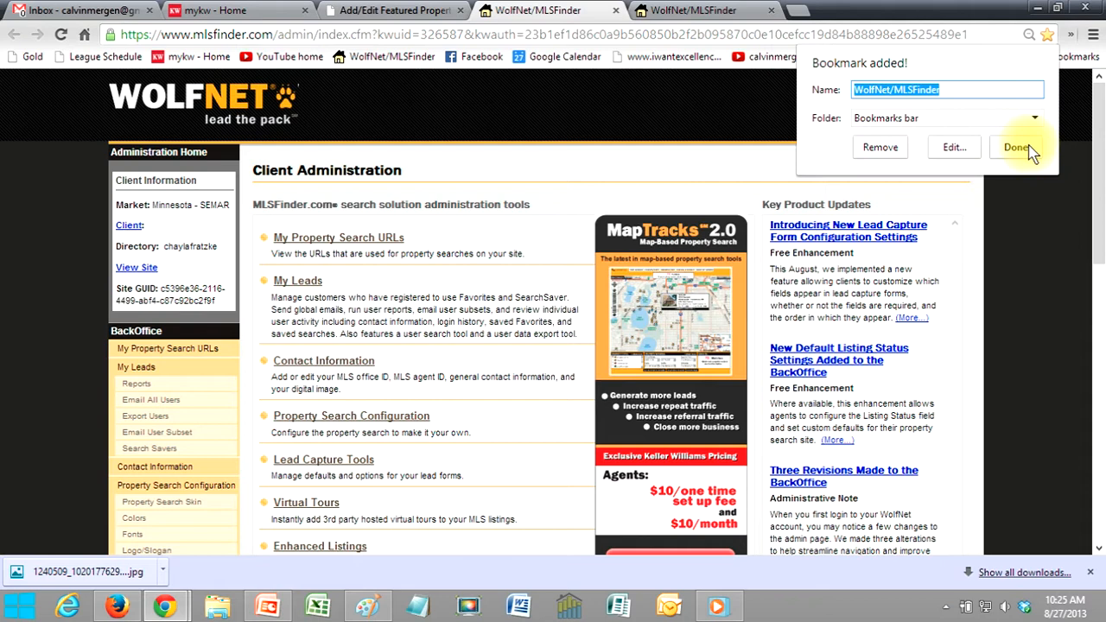
click(1016, 146)
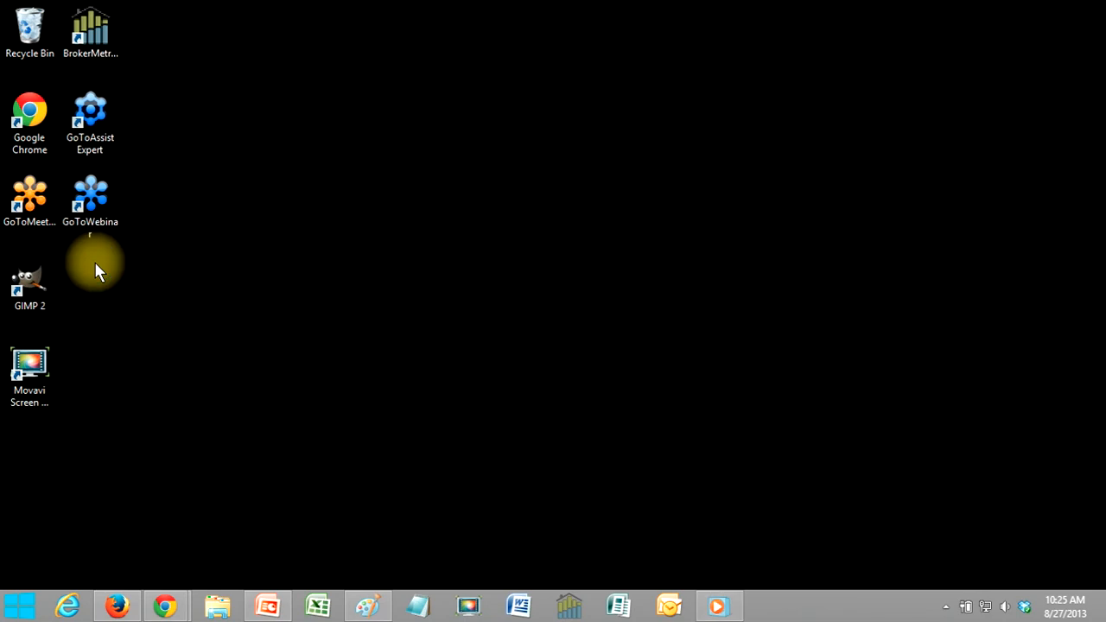
Step: Create a desktop shortcut from the pasted back office URL, named WOLFNET
right_click(98, 270)
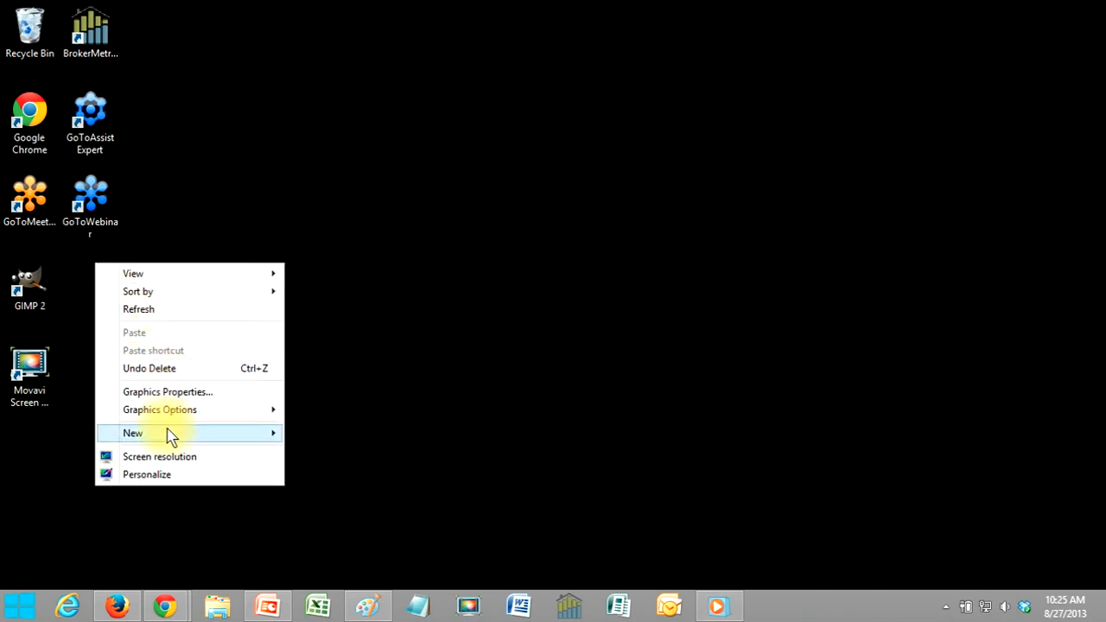
click(133, 433)
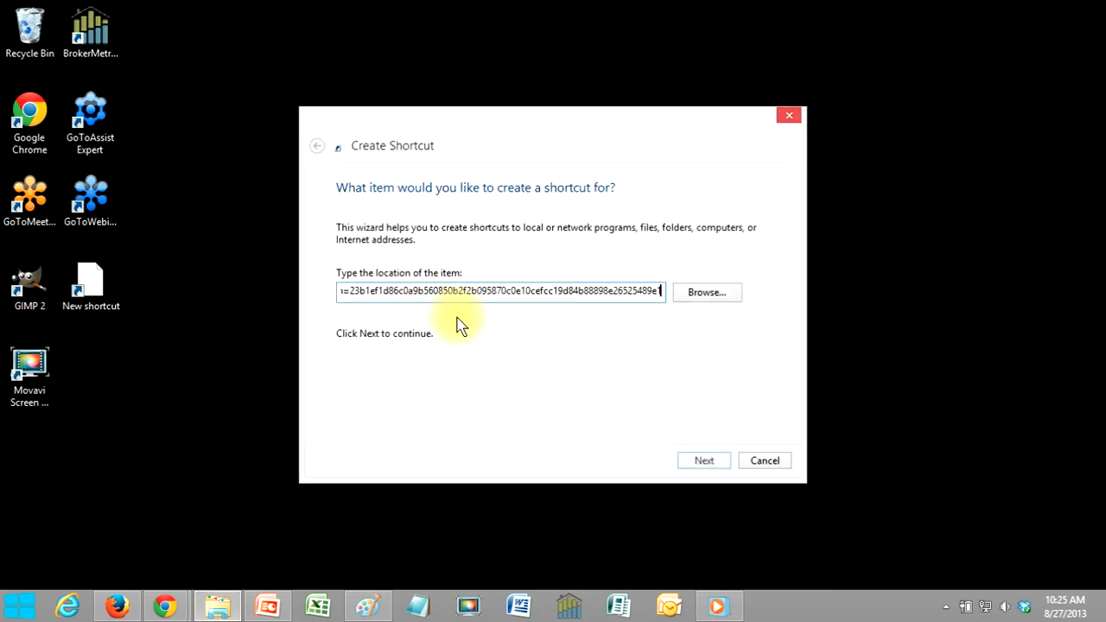
click(704, 459)
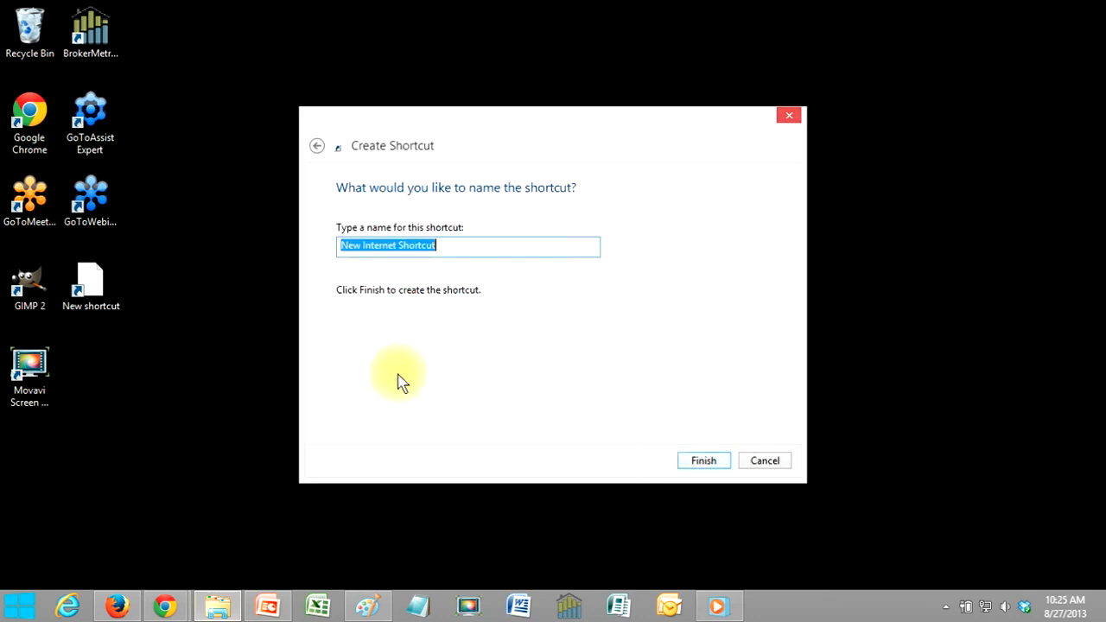
click(703, 459)
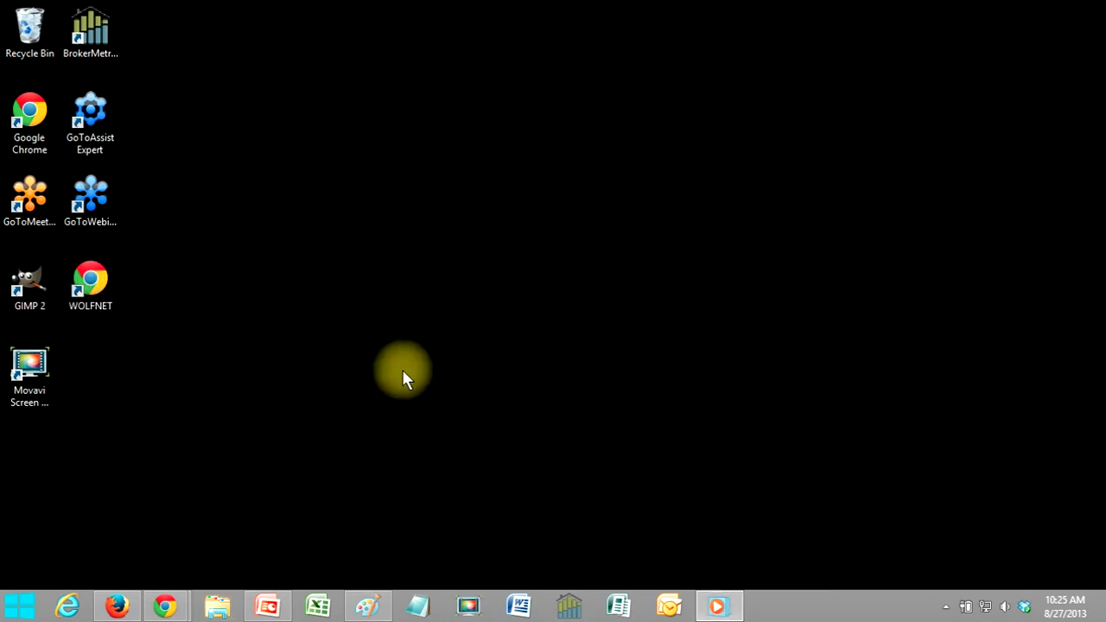
mouse_move(735, 17)
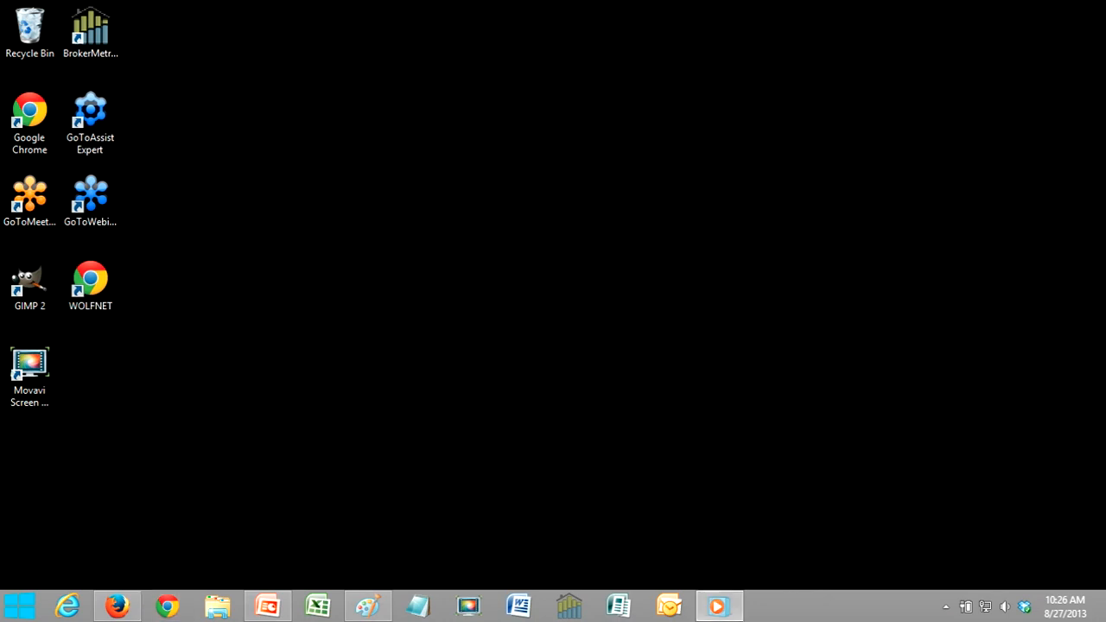
mouse_move(121, 380)
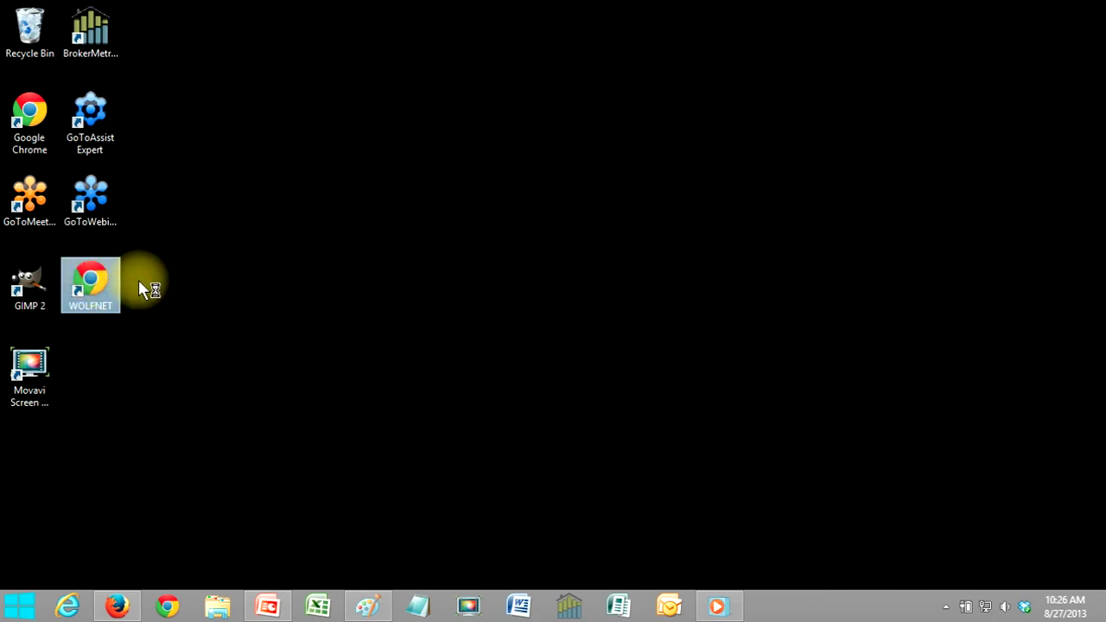
Step: Double-click the WOLFNET desktop shortcut to open the back office page
double_click(90, 285)
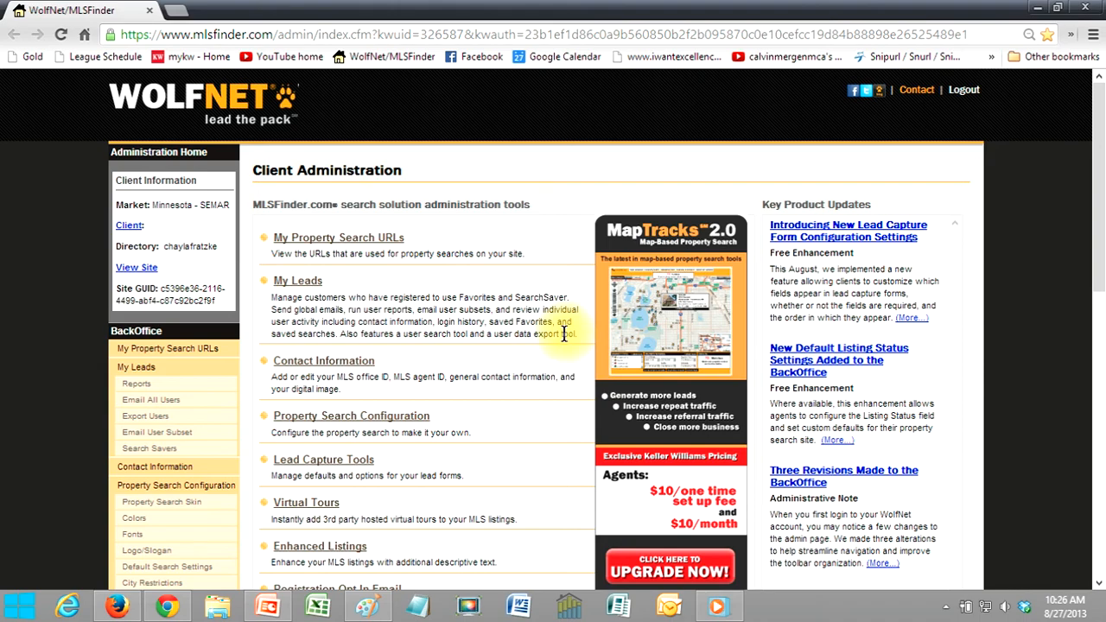
scroll(down, 3)
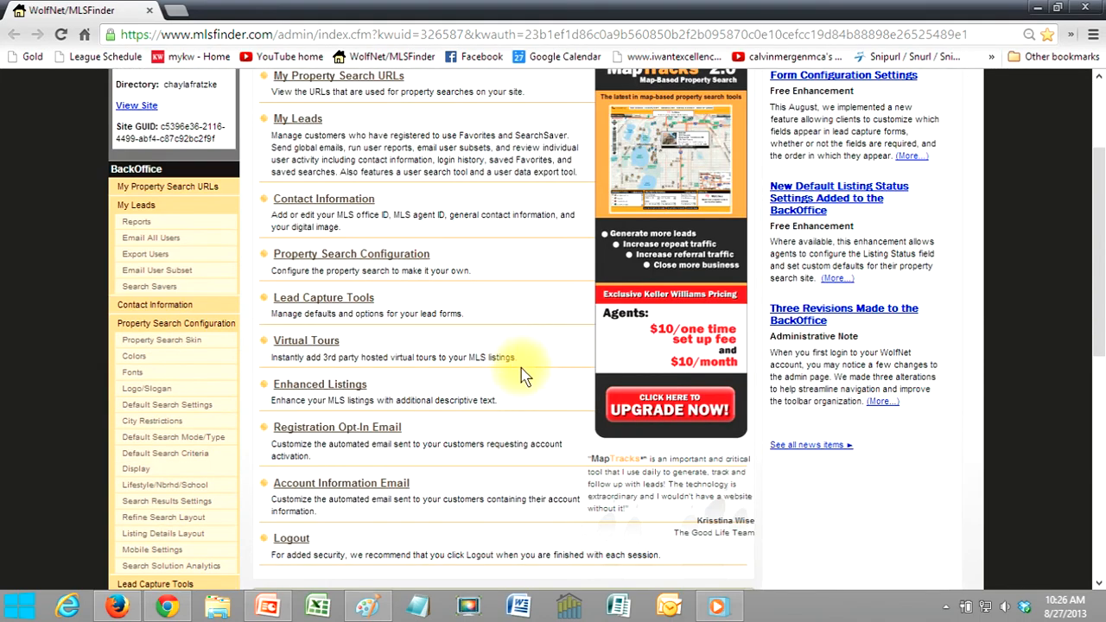
scroll(up, 3)
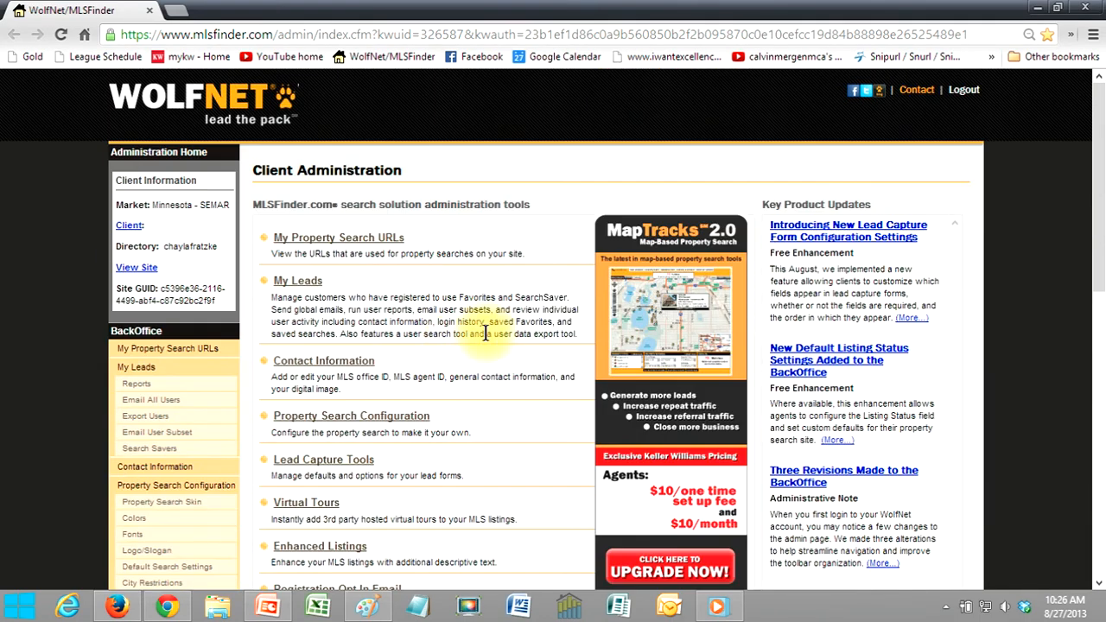